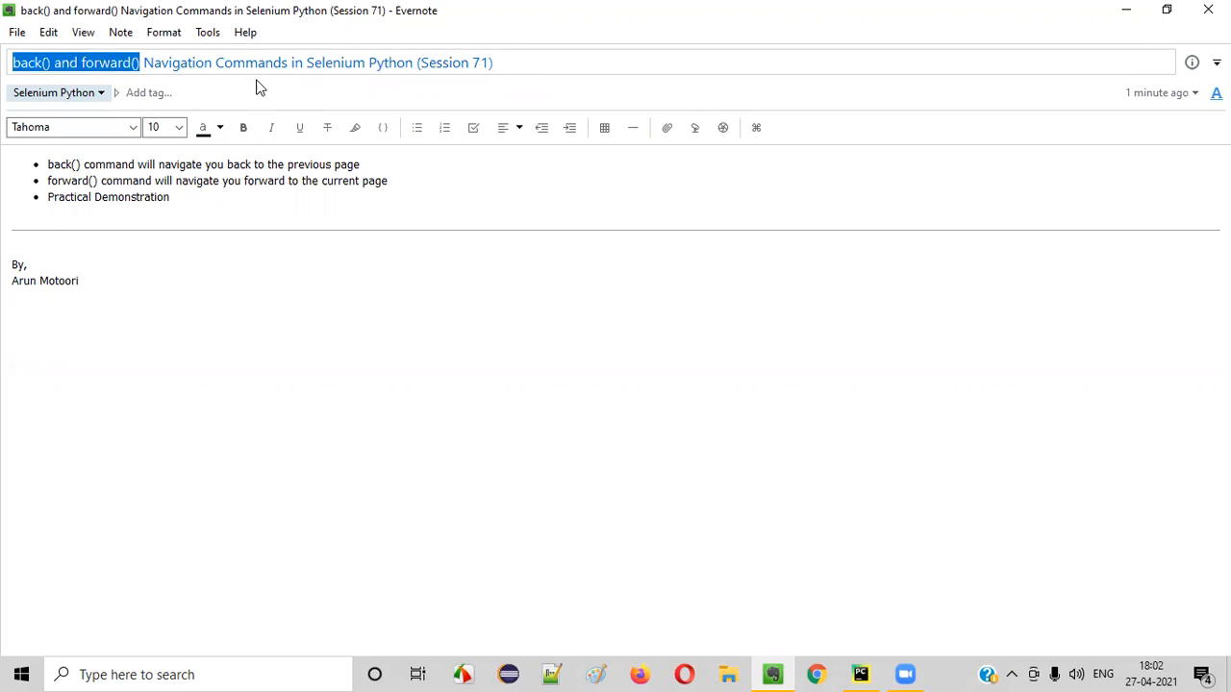
mouse_move(403, 67)
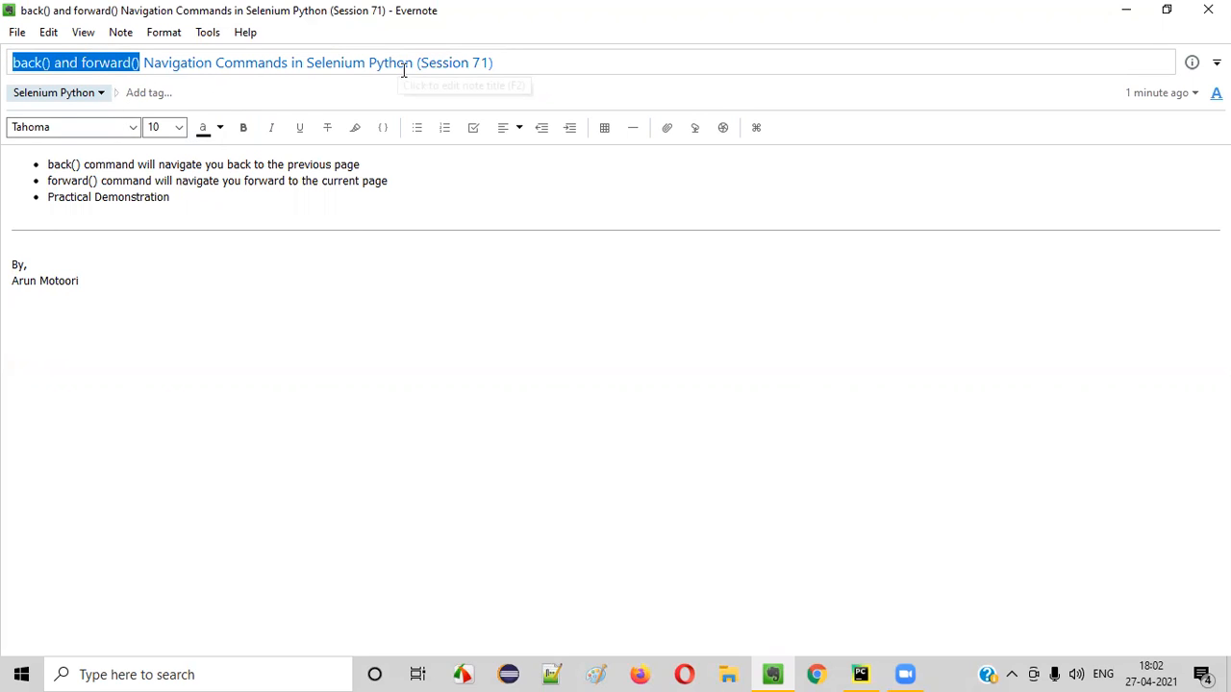
mouse_move(4, 142)
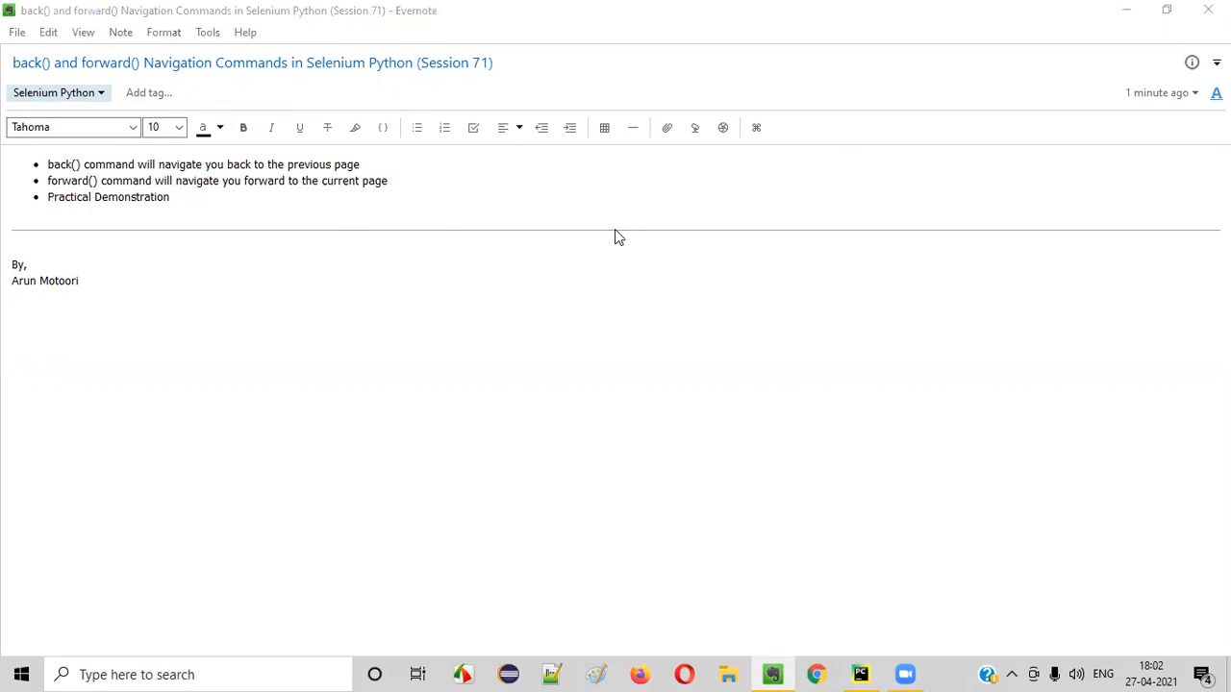
In Chrome visit omayo.blogspot.com, then tutorialsninja.com/demo, step back to the blog and forward to the store.
click(815, 673)
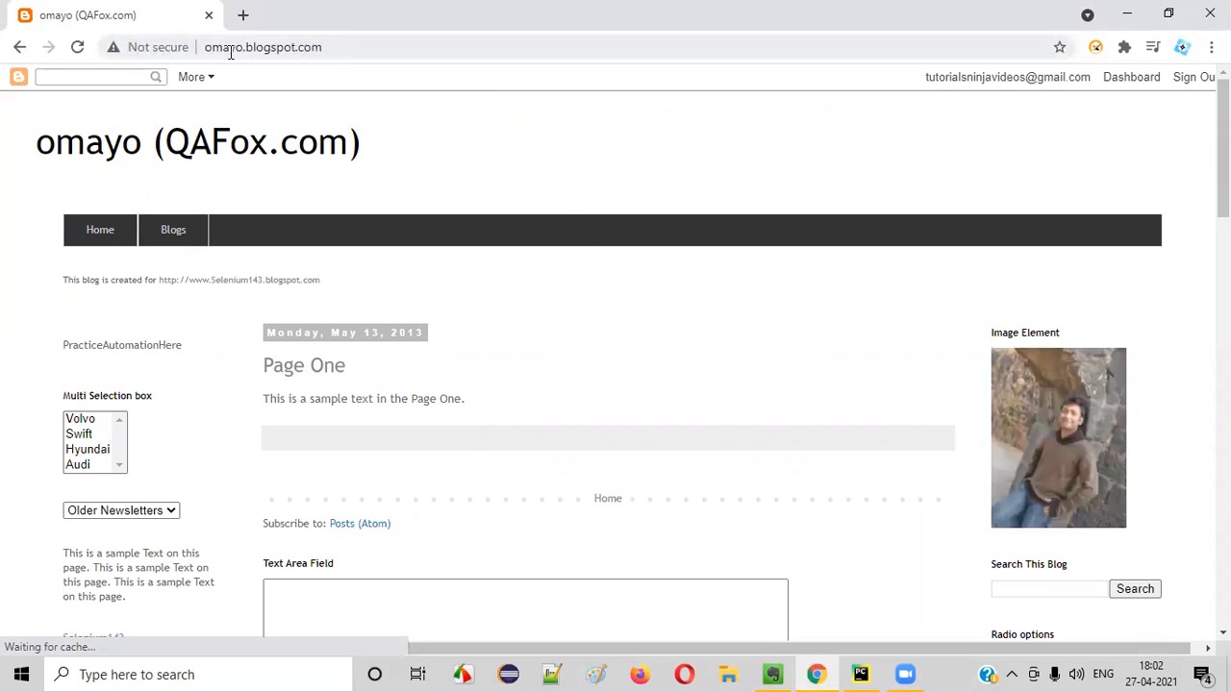
click(262, 46)
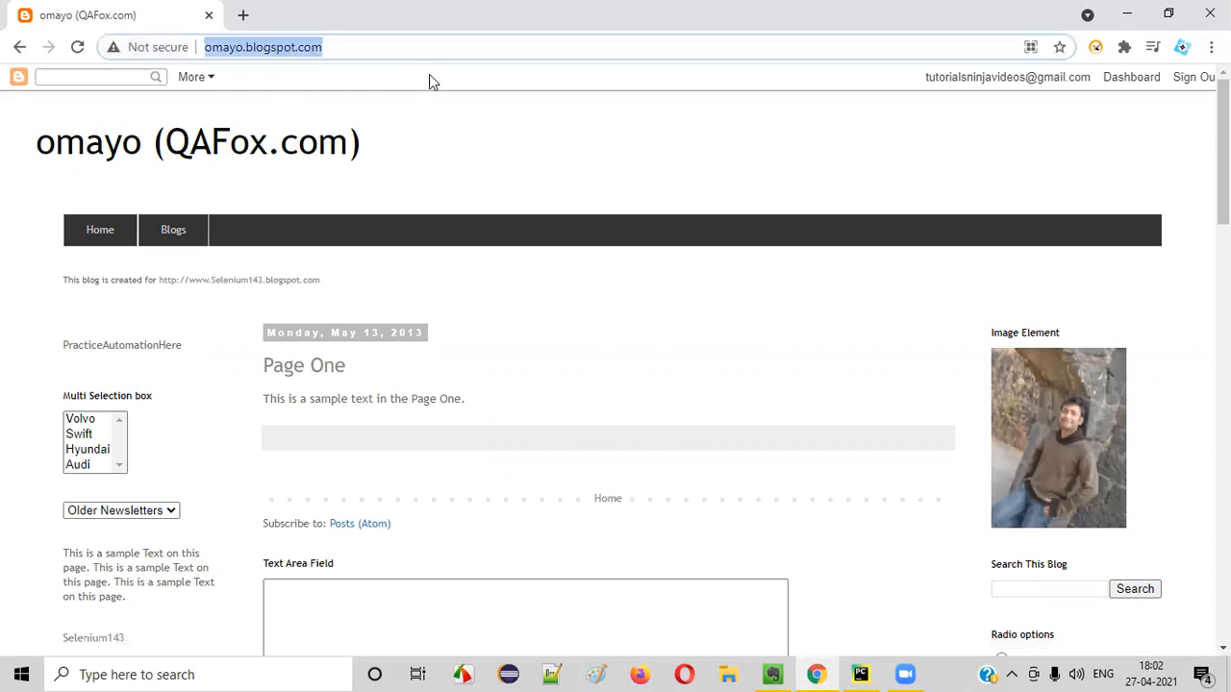
mouse_move(441, 88)
text(tutorialsninja.com/demo/)
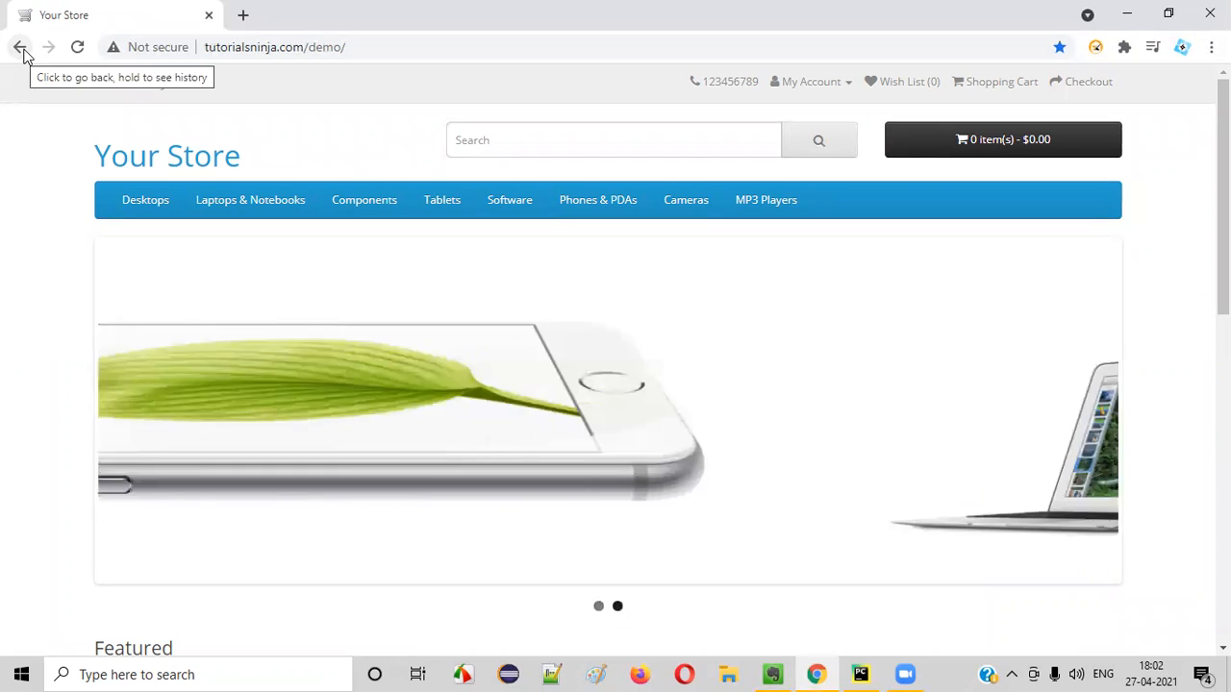
click(21, 47)
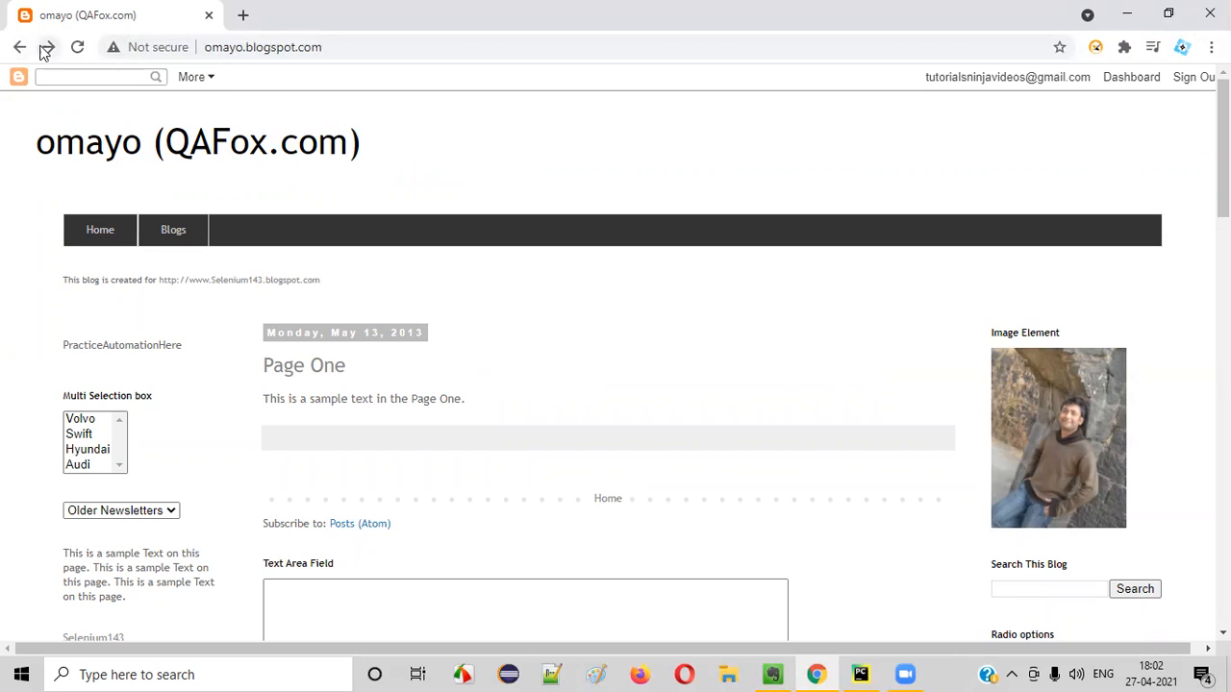
click(47, 46)
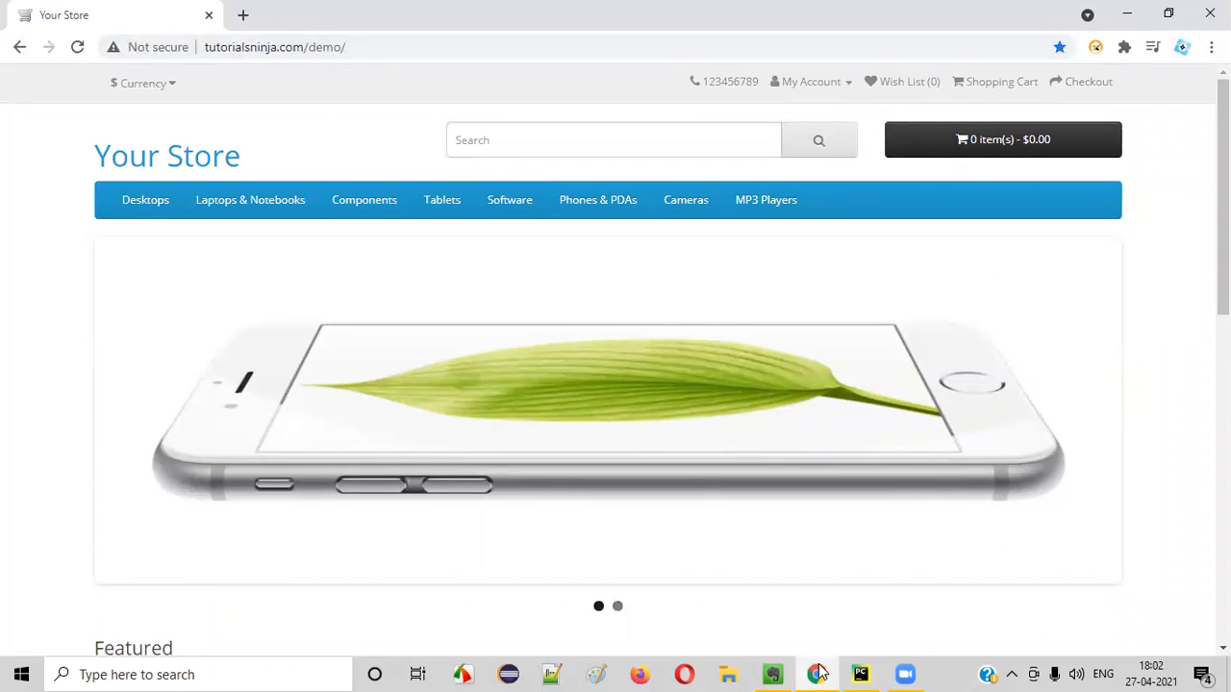
click(773, 673)
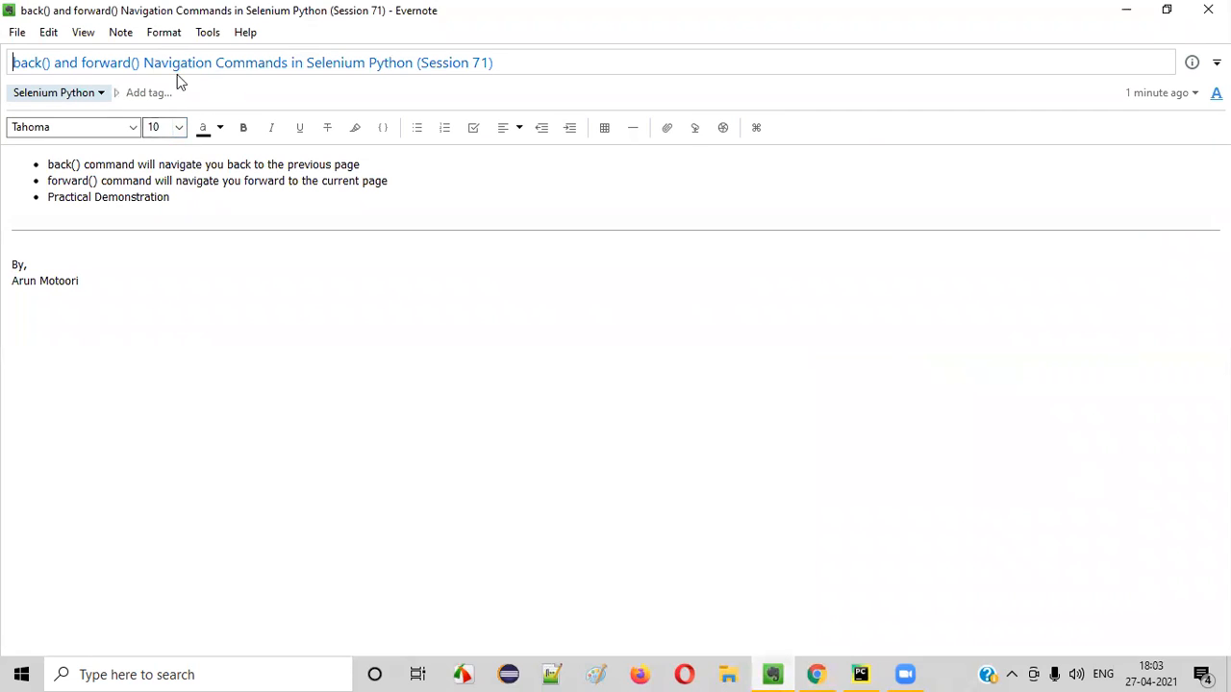
drag(142, 61, 413, 62)
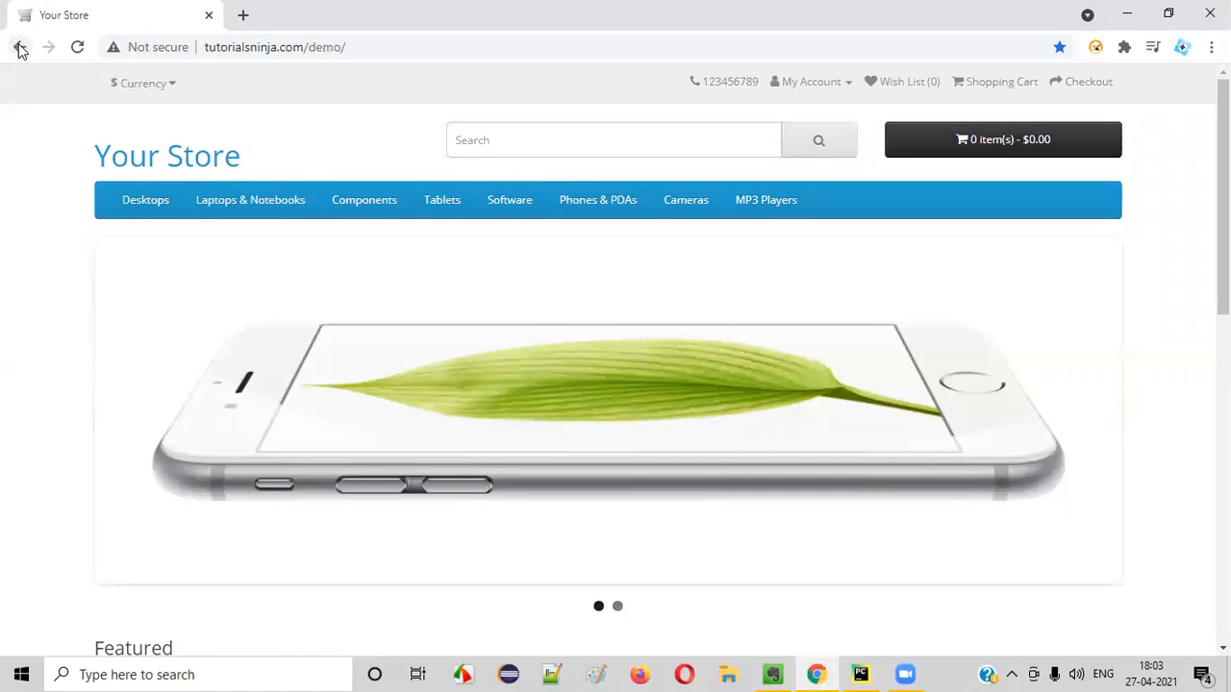
click(773, 673)
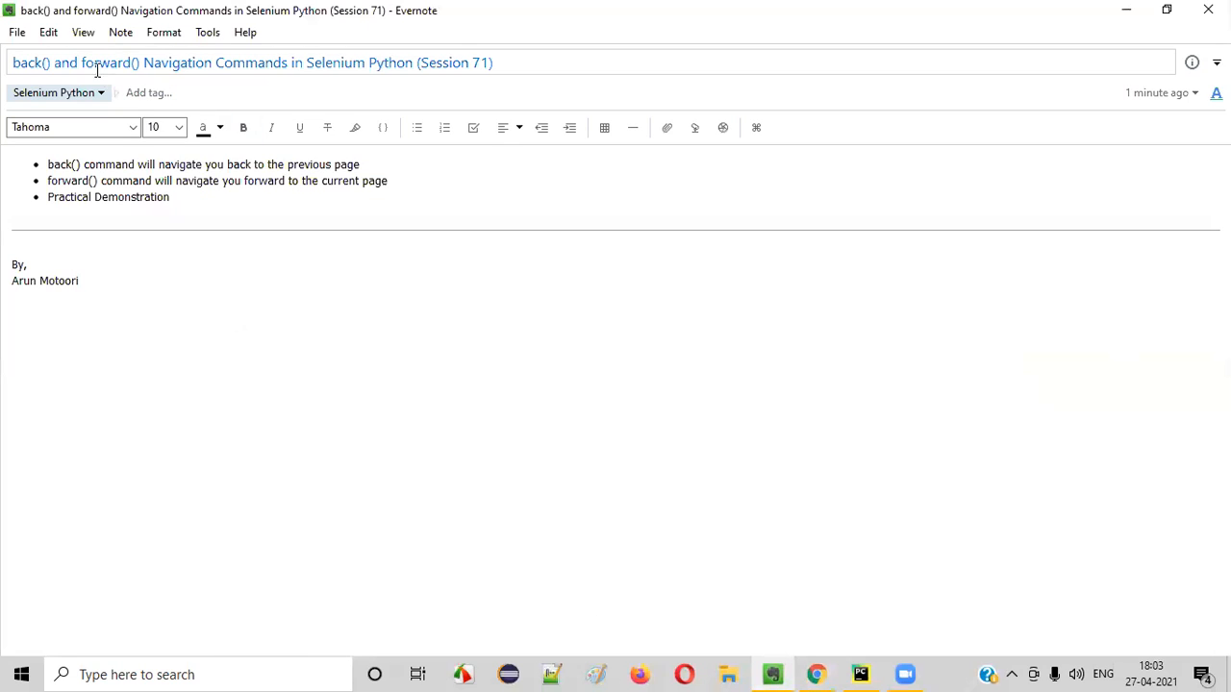
double_click(108, 62)
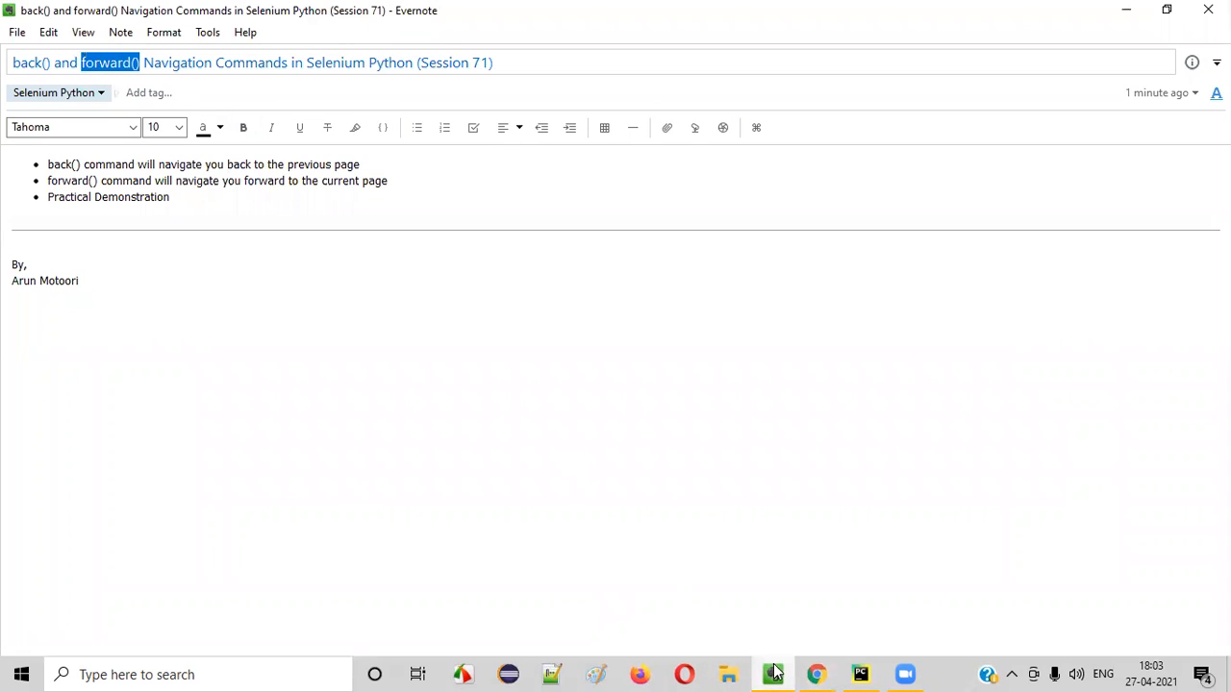
click(815, 673)
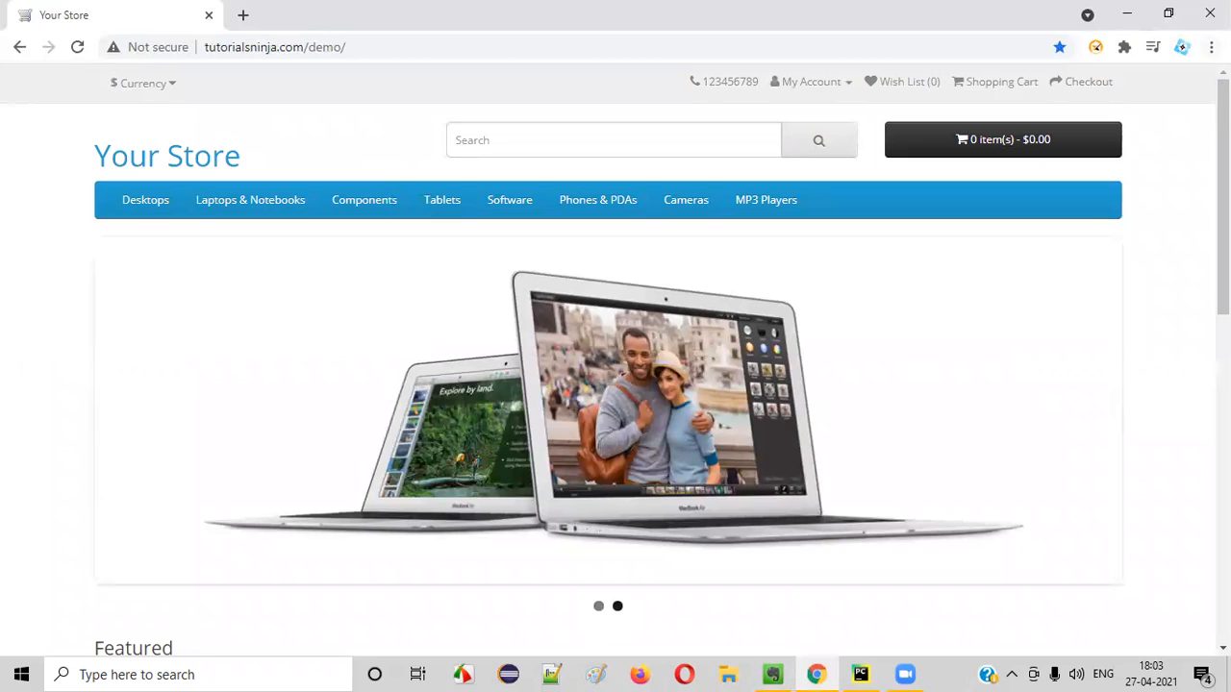
click(773, 673)
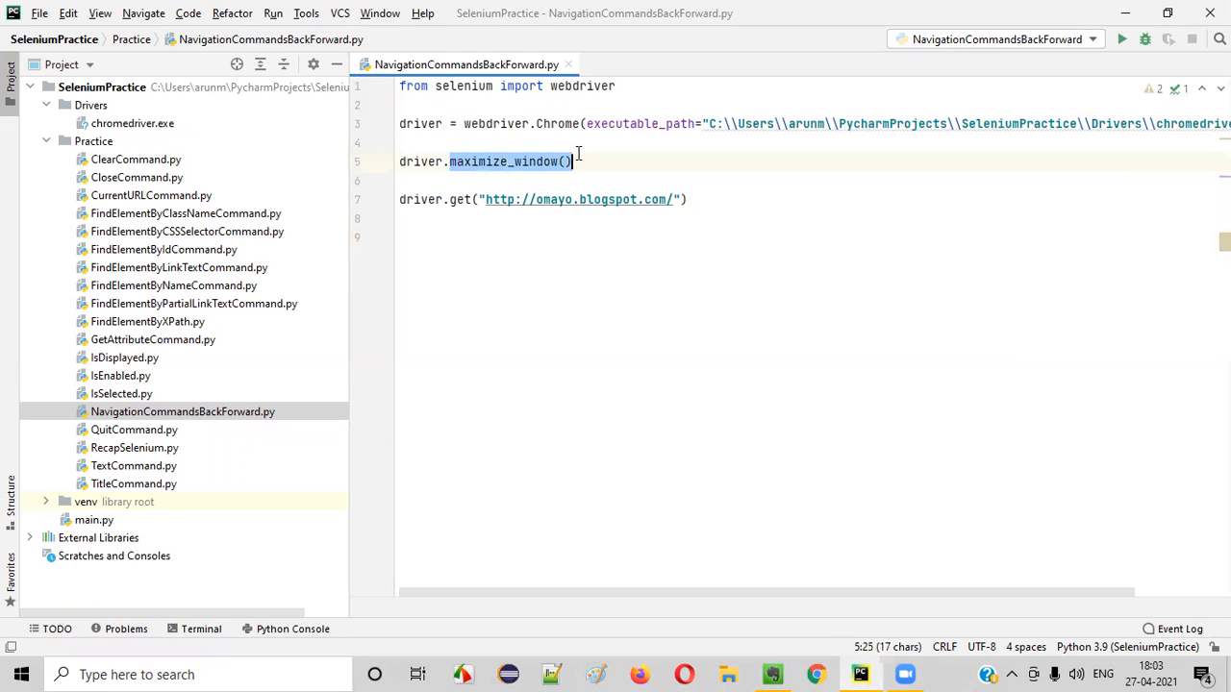
click(688, 198)
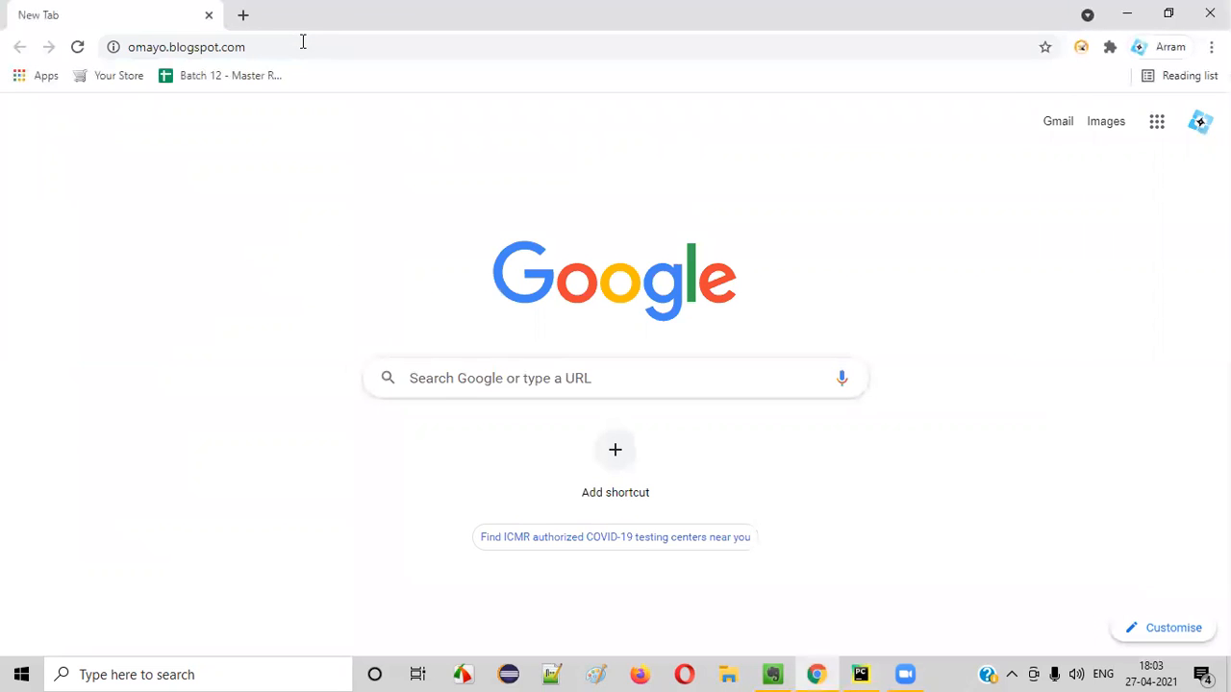
click(858, 673)
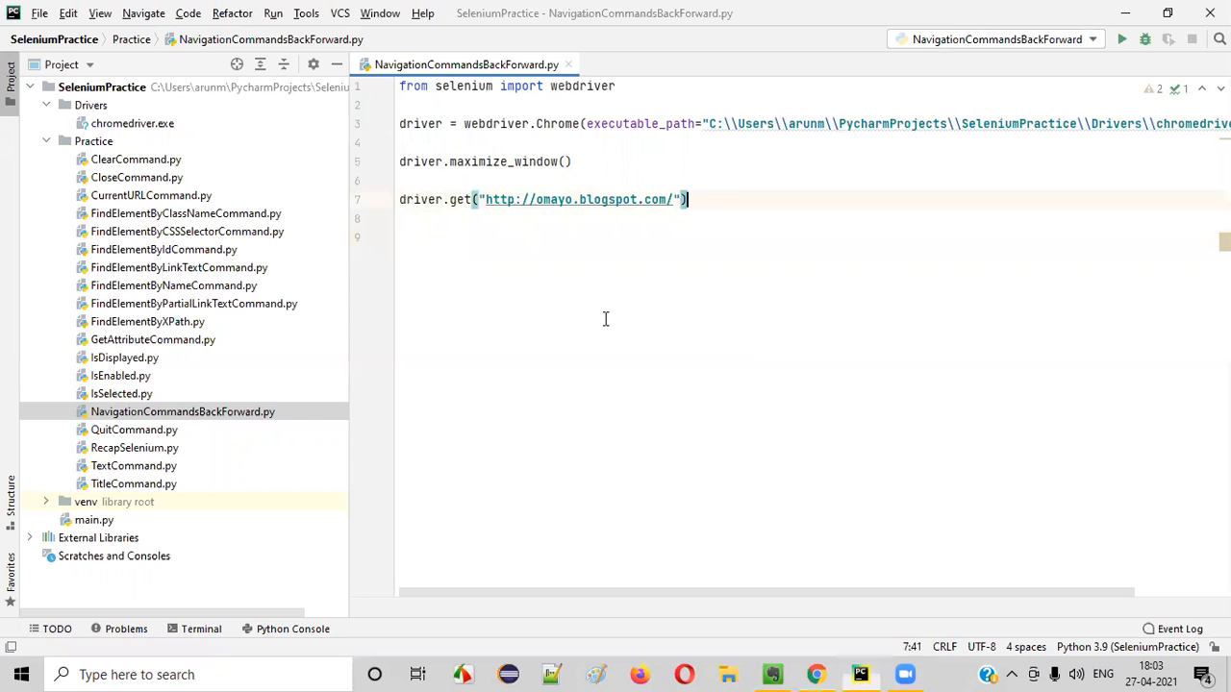
text(d)
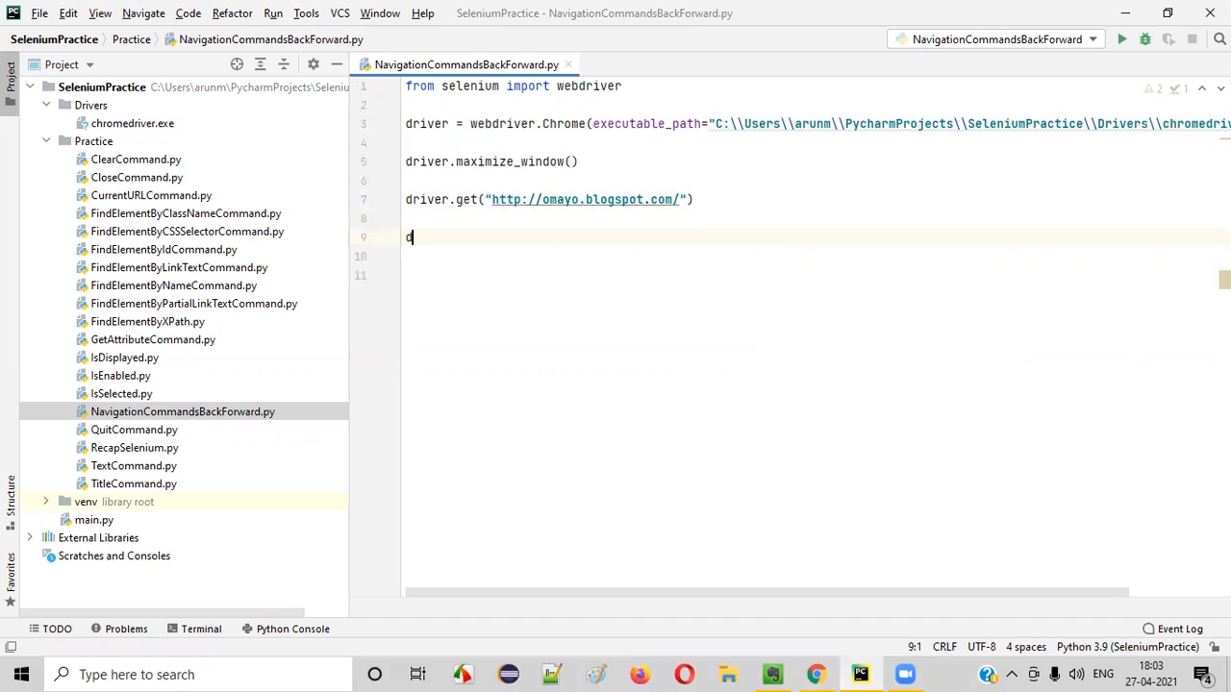
text(river.get)
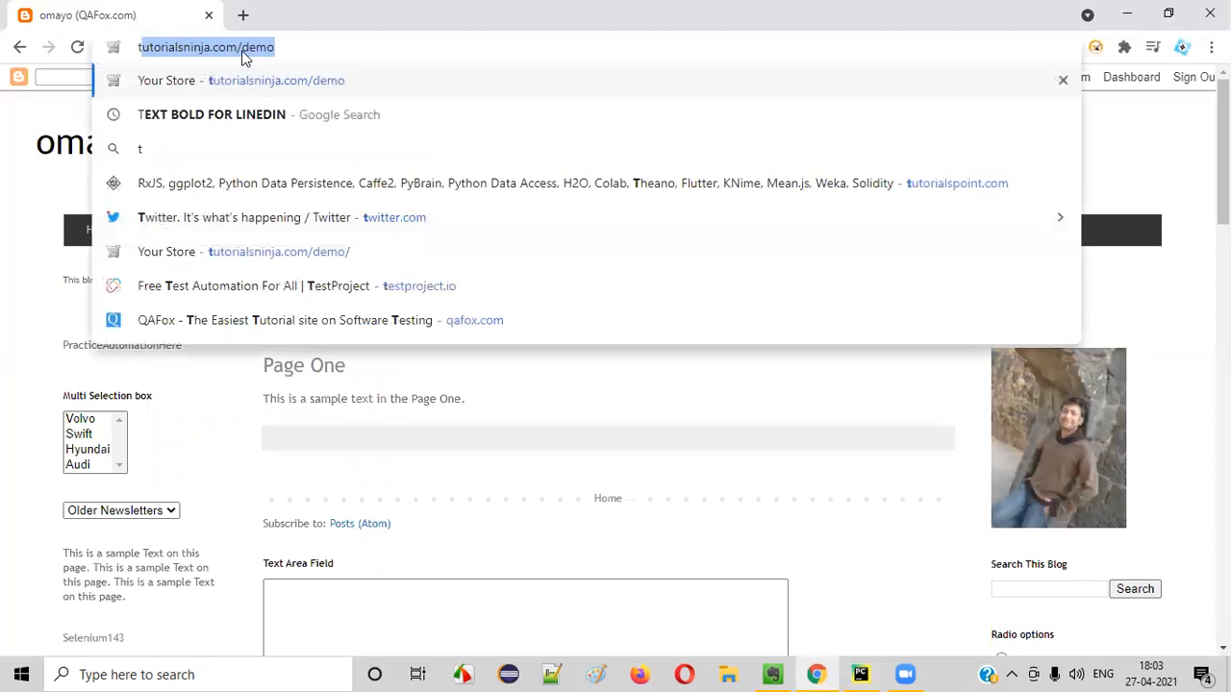
key(Return)
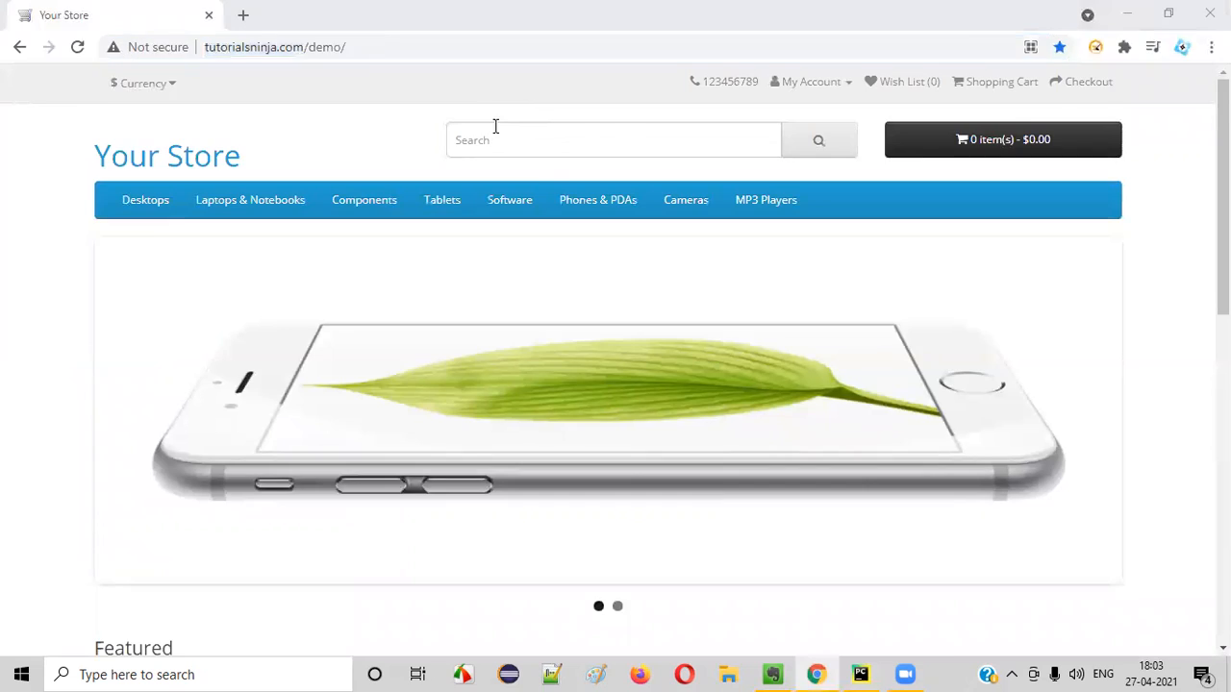
click(858, 673)
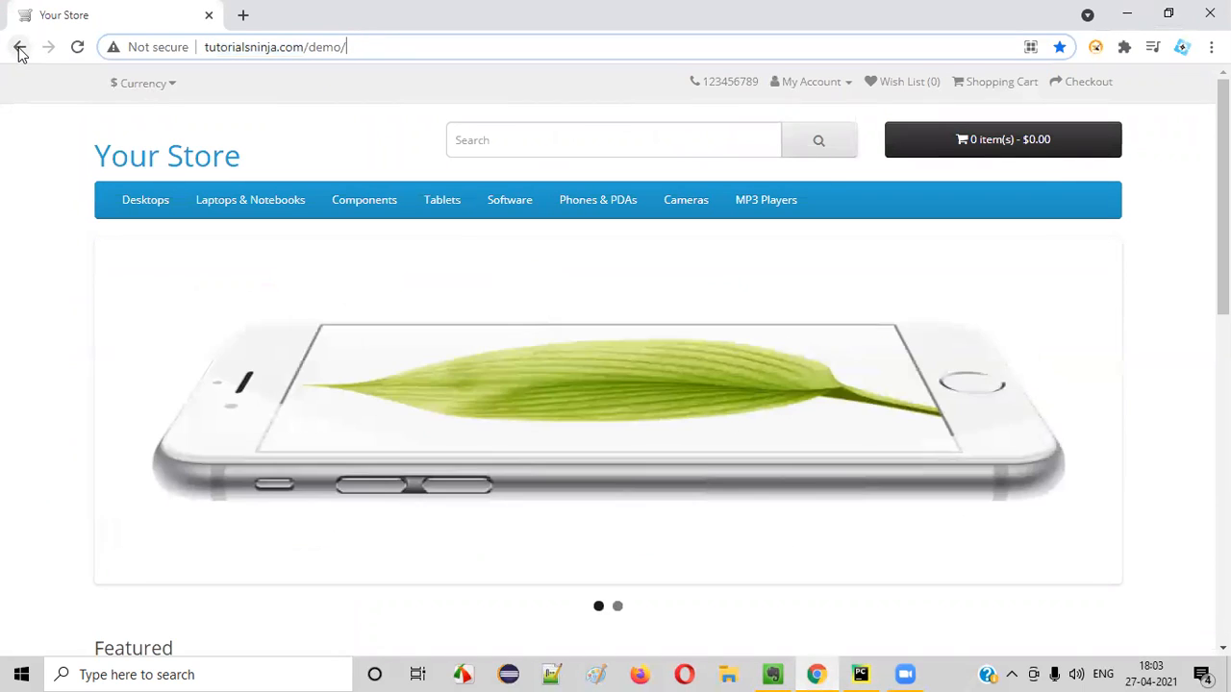
click(857, 673)
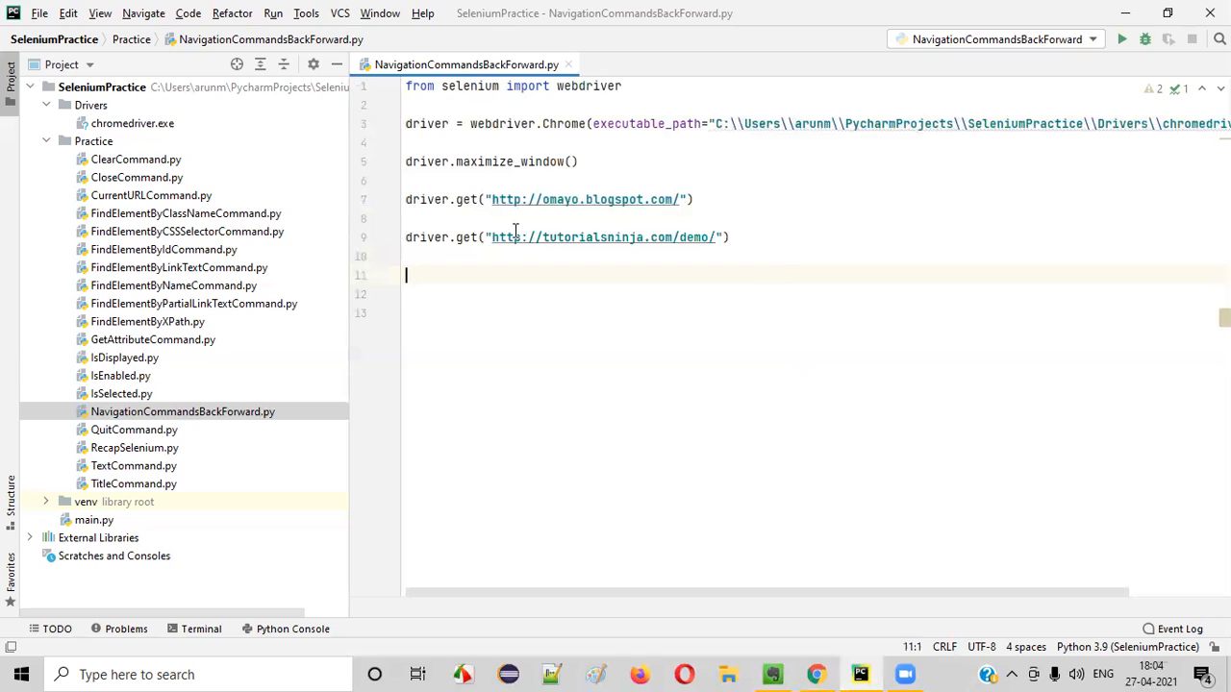
Add driver.back() and driver.forward() after the two page loads, demonstrating Back/Forward in Chrome between them.
text(driver)
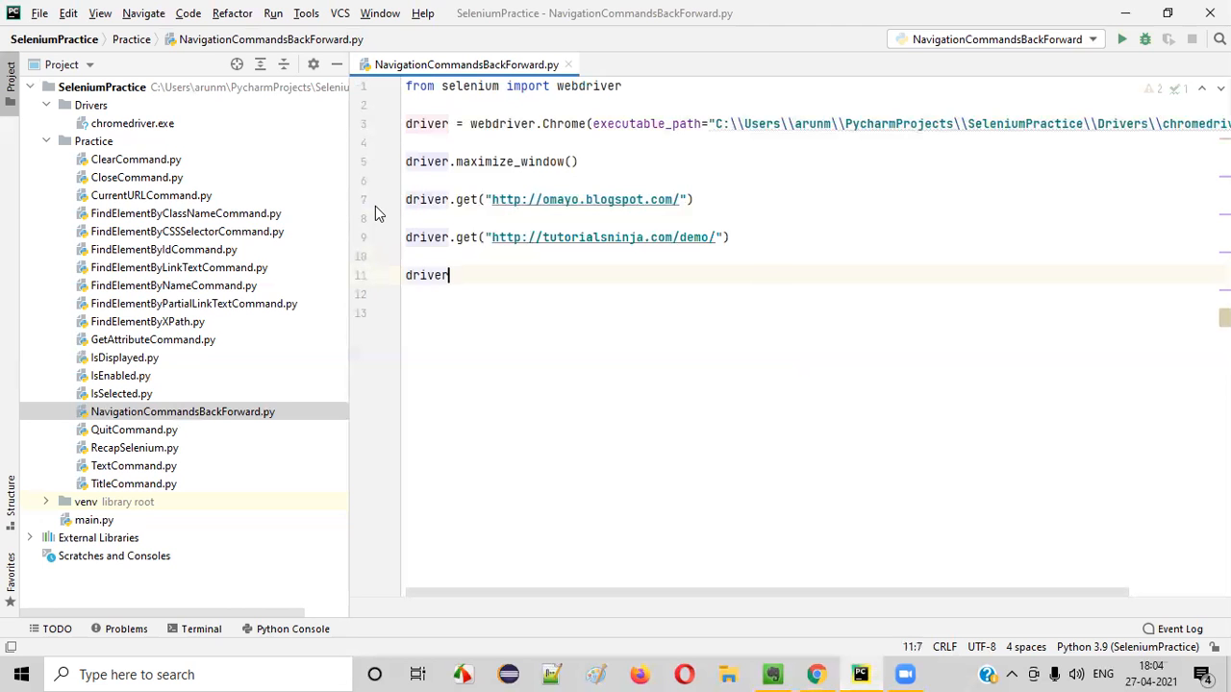
text(.back())
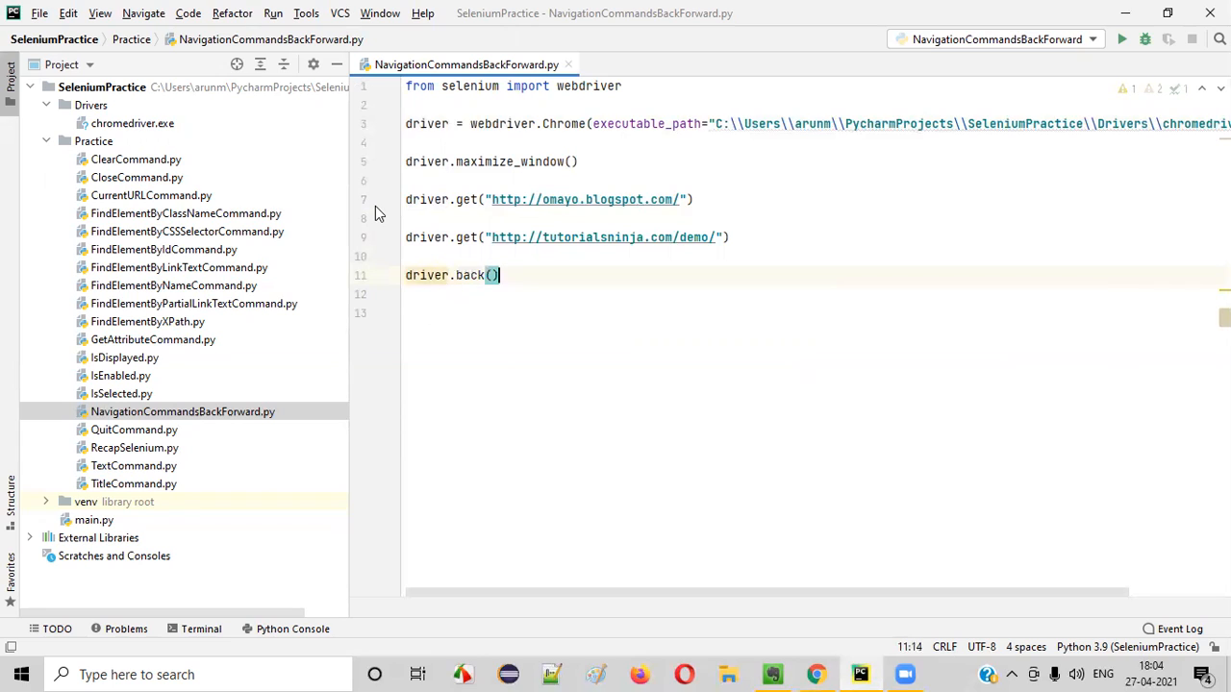
double_click(469, 275)
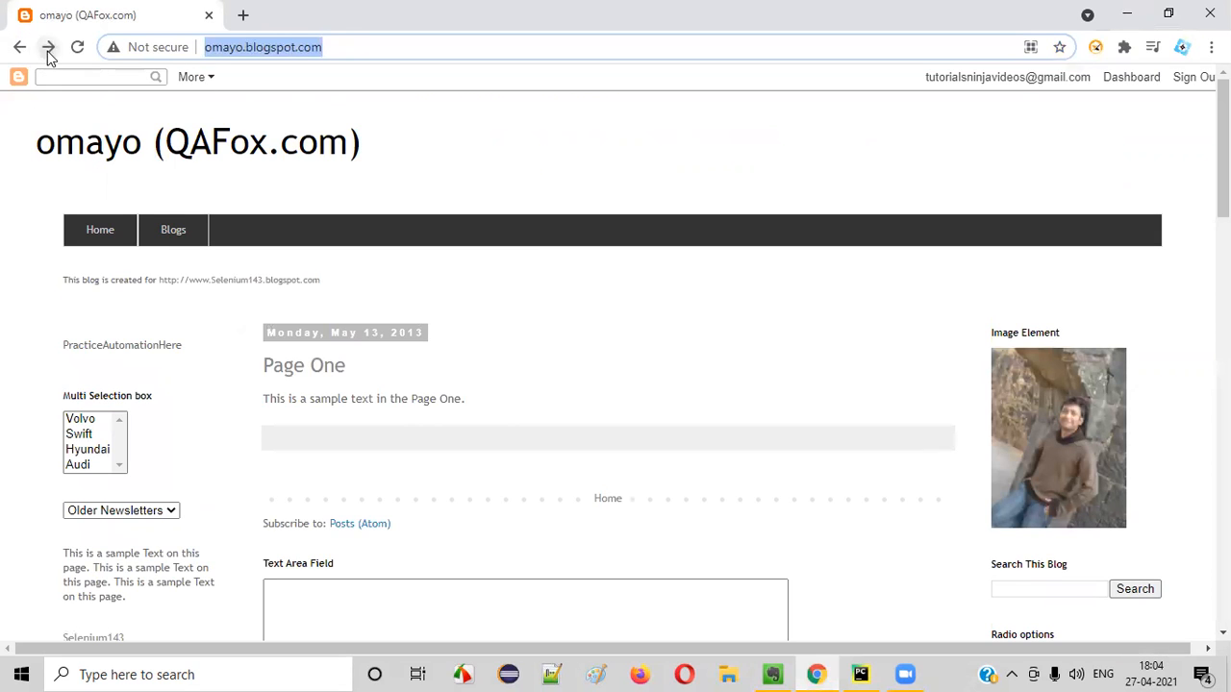
click(20, 46)
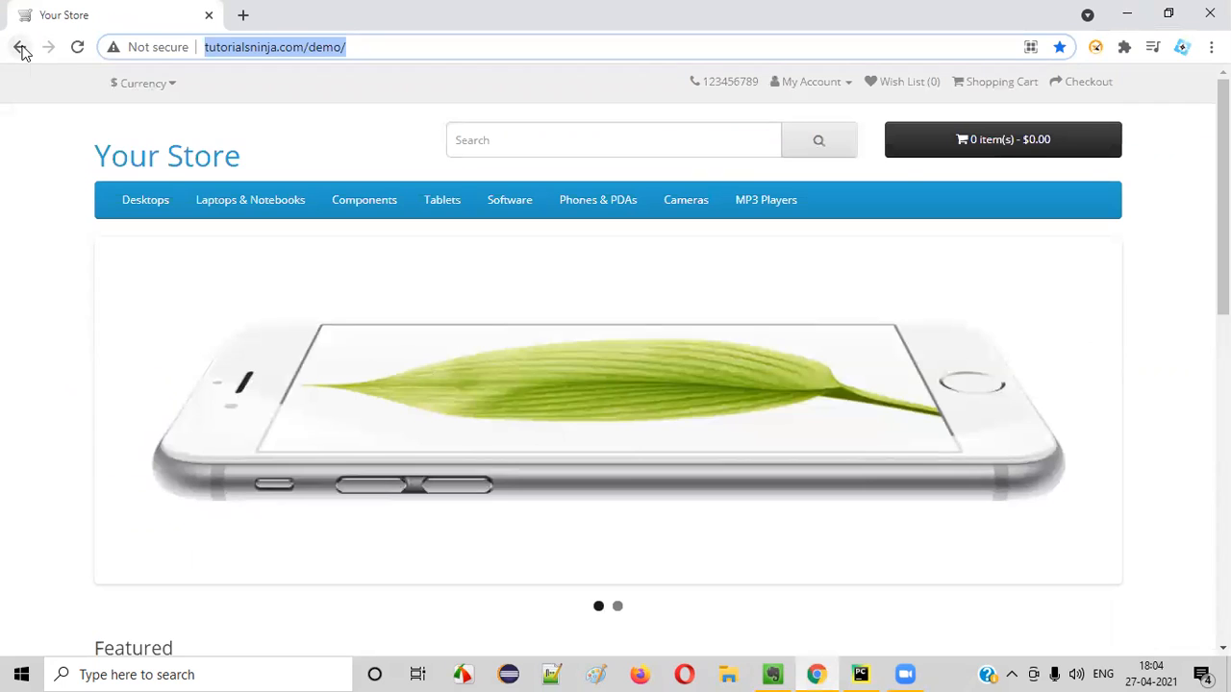
click(21, 46)
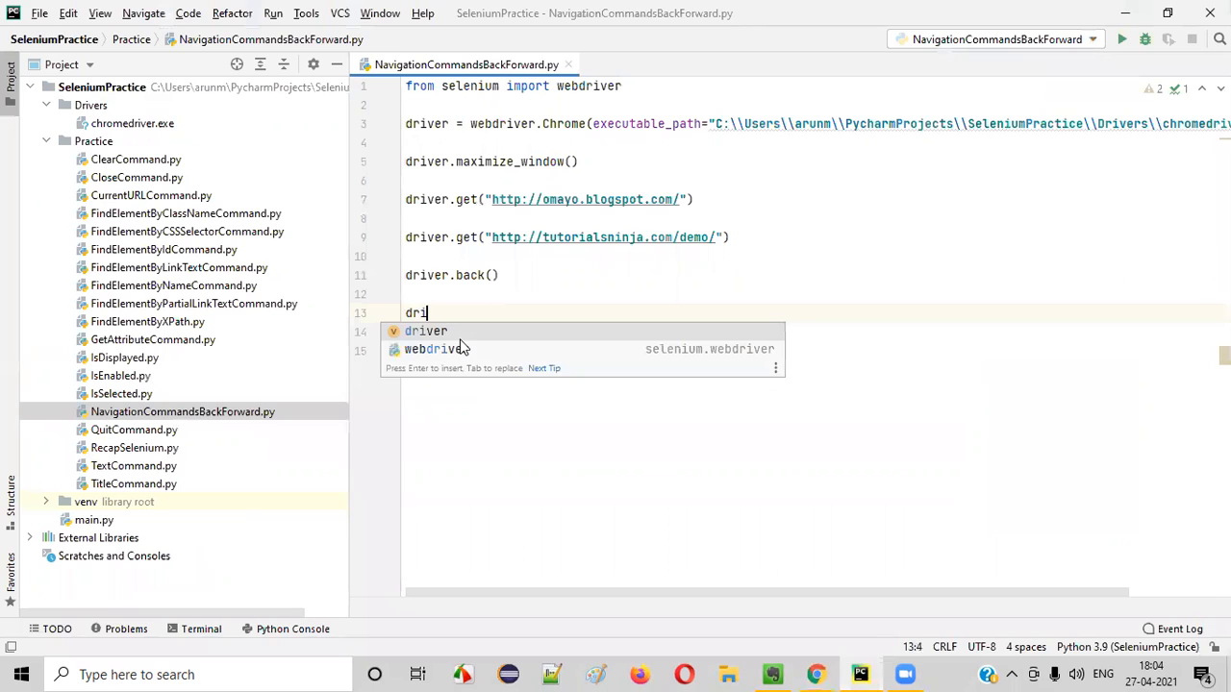
text(driver.forward()
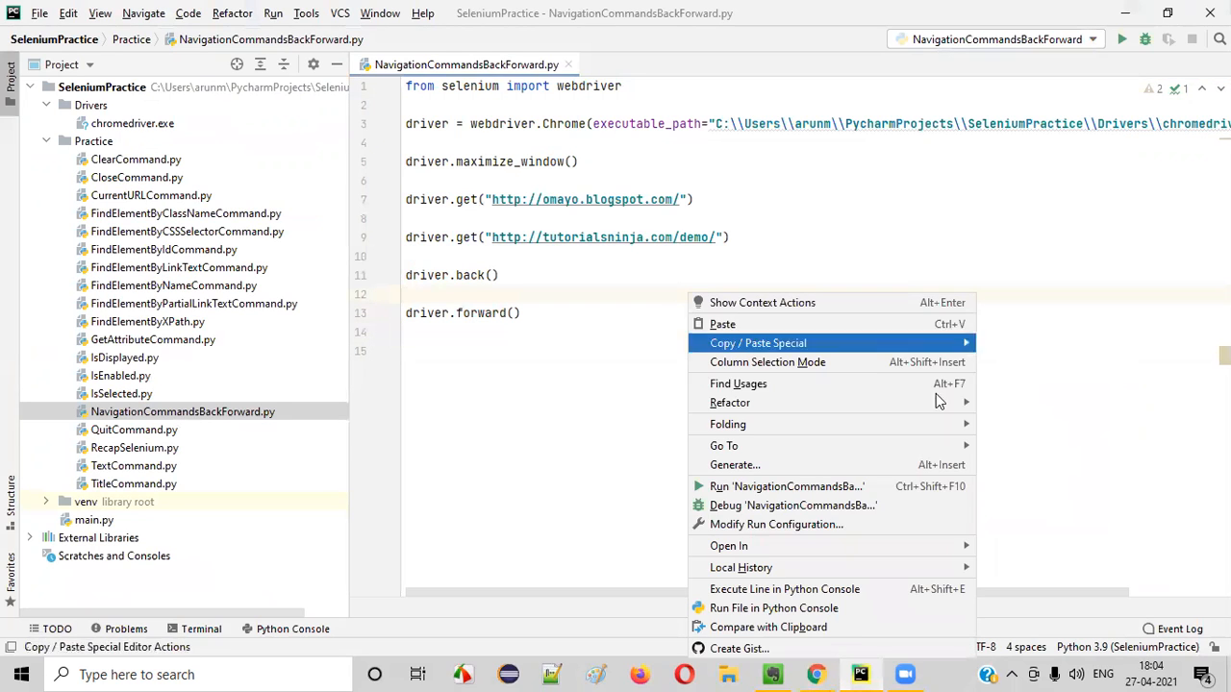
Run the navigation script, then begin a time.sleep() pause after the first page load.
click(784, 484)
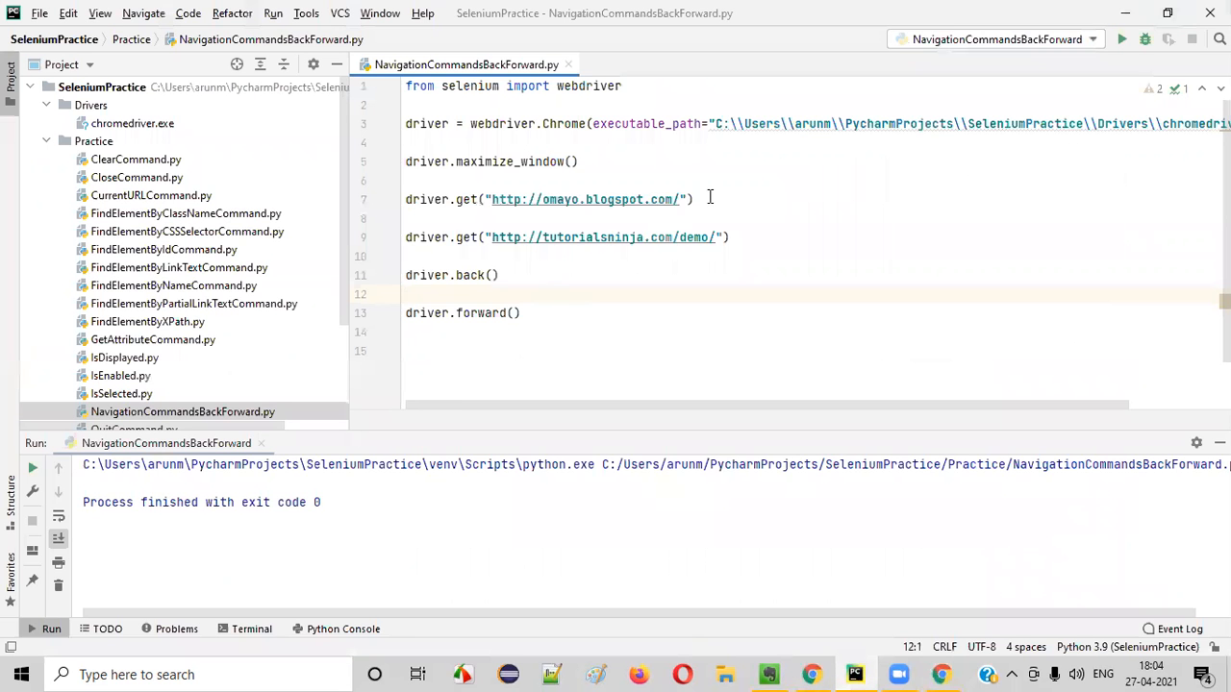
text(time)
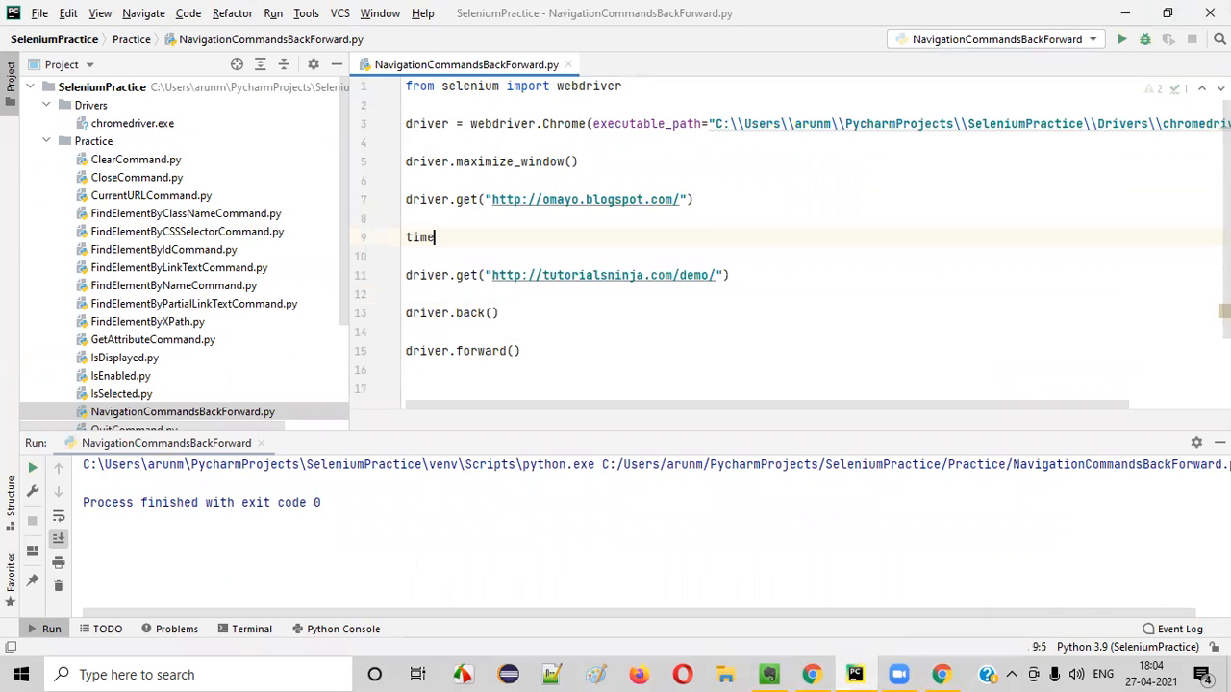
text(.sleep)
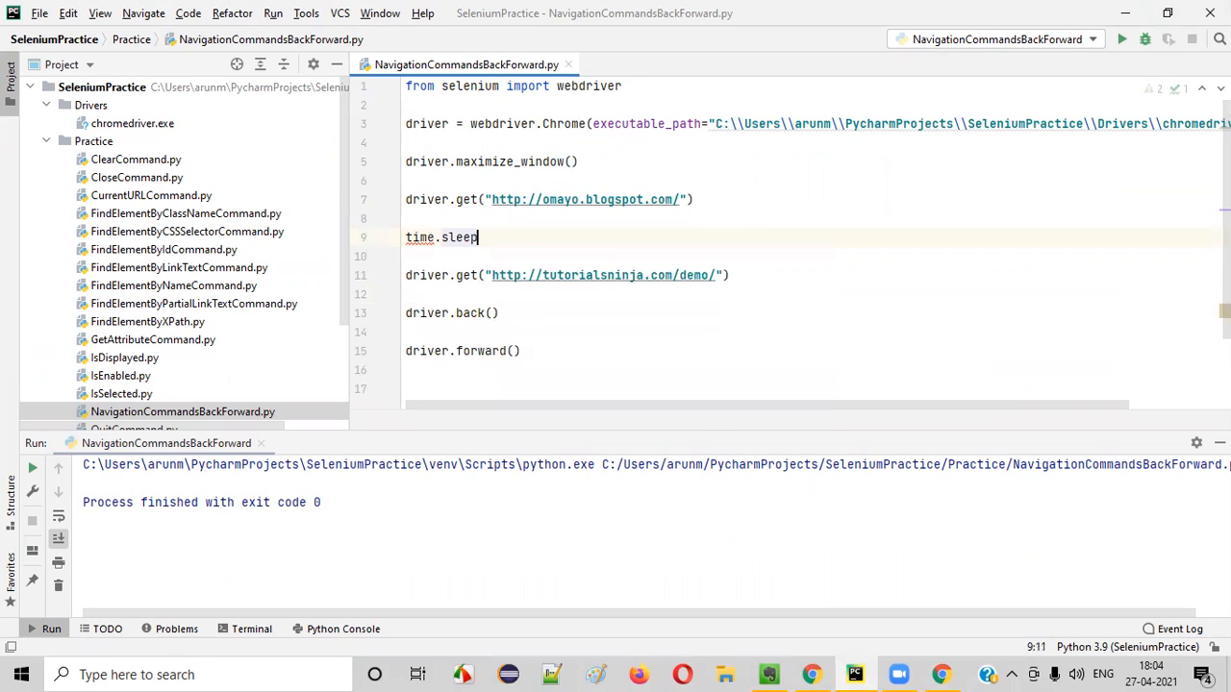
text(())
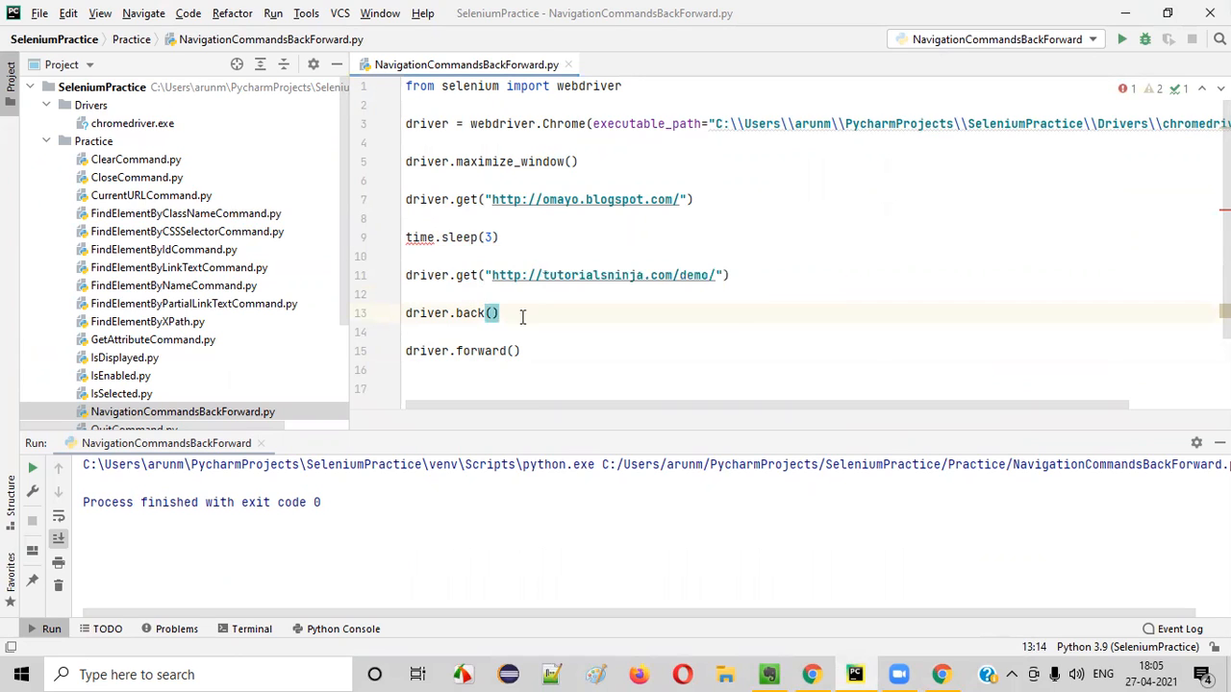
click(420, 237)
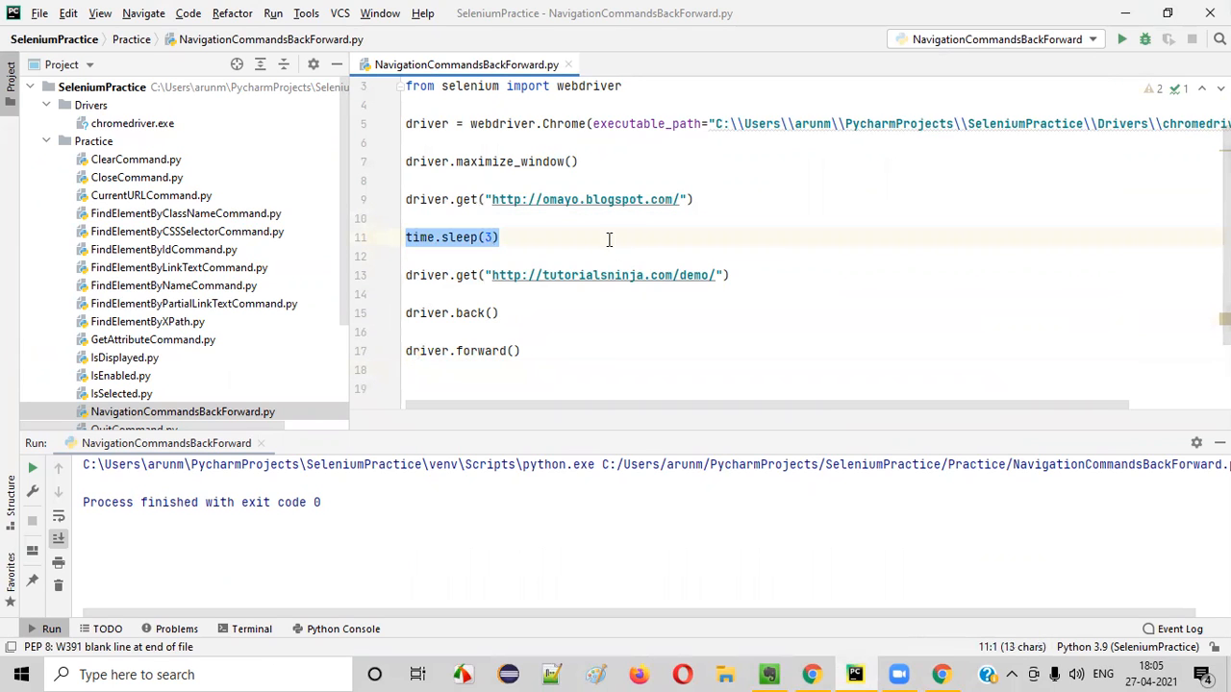
Insert time.sleep(3) after the remaining navigation lines, end with driver.close(), and run the finished script.
text(time.sleep(3))
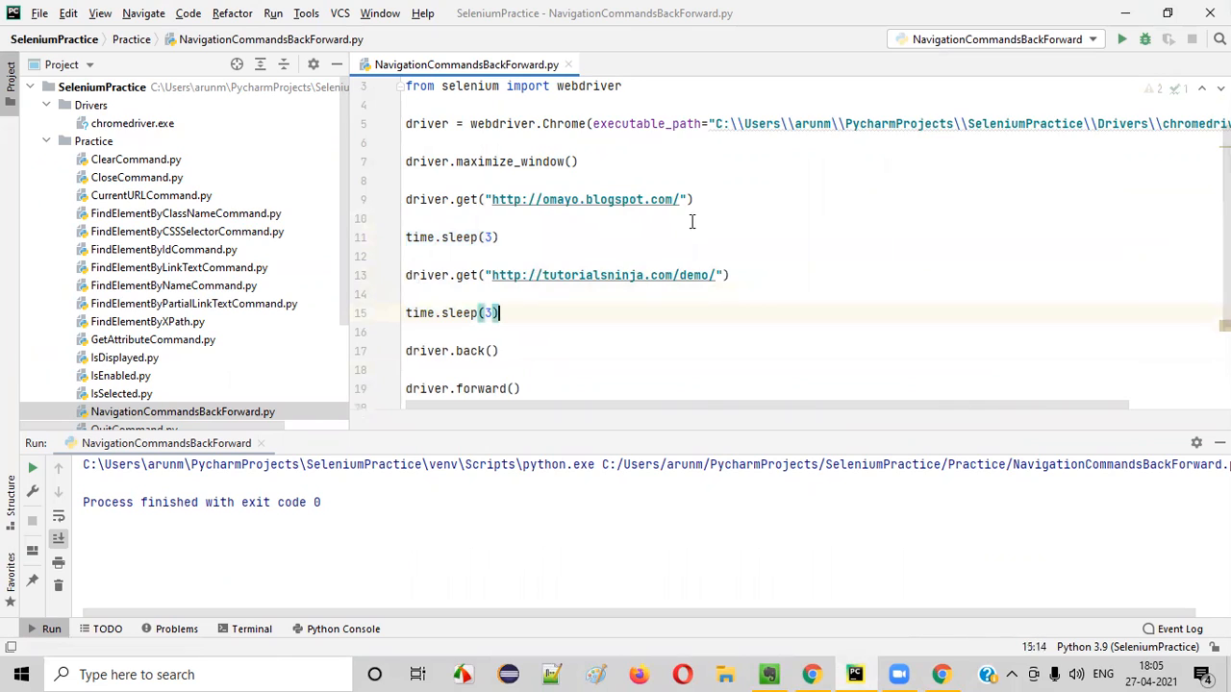
scroll(down, 3)
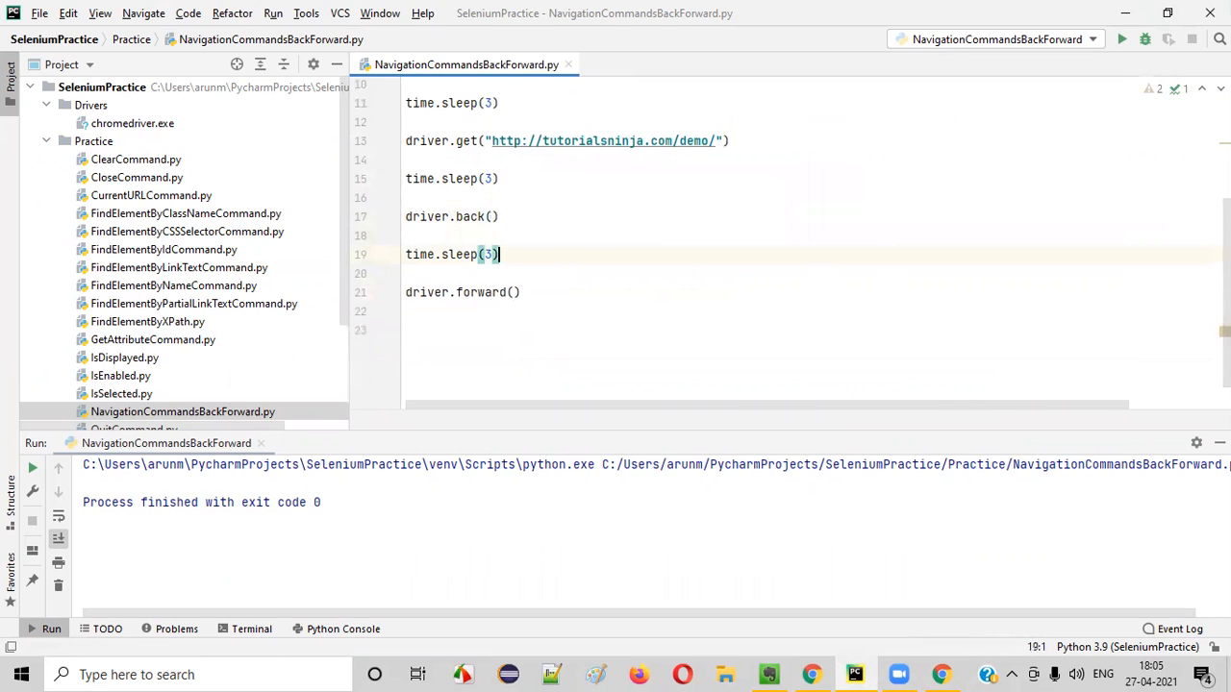
text(time.sleep(3))
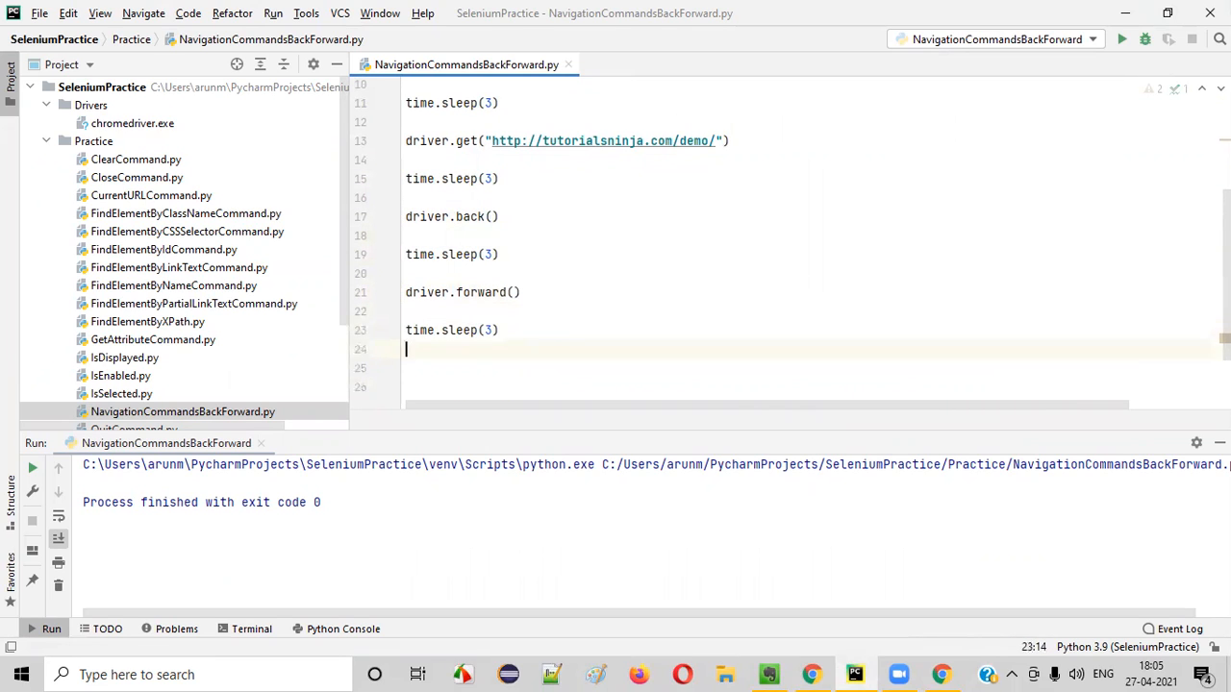
text(driver.close()
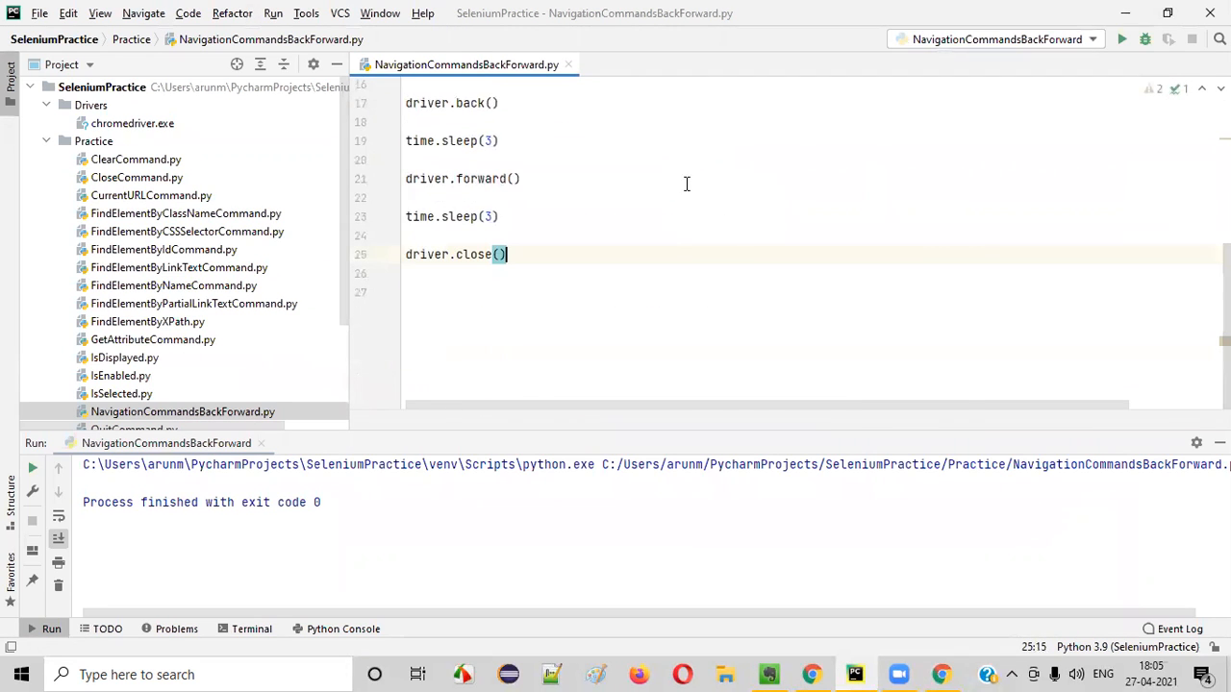
click(1121, 38)
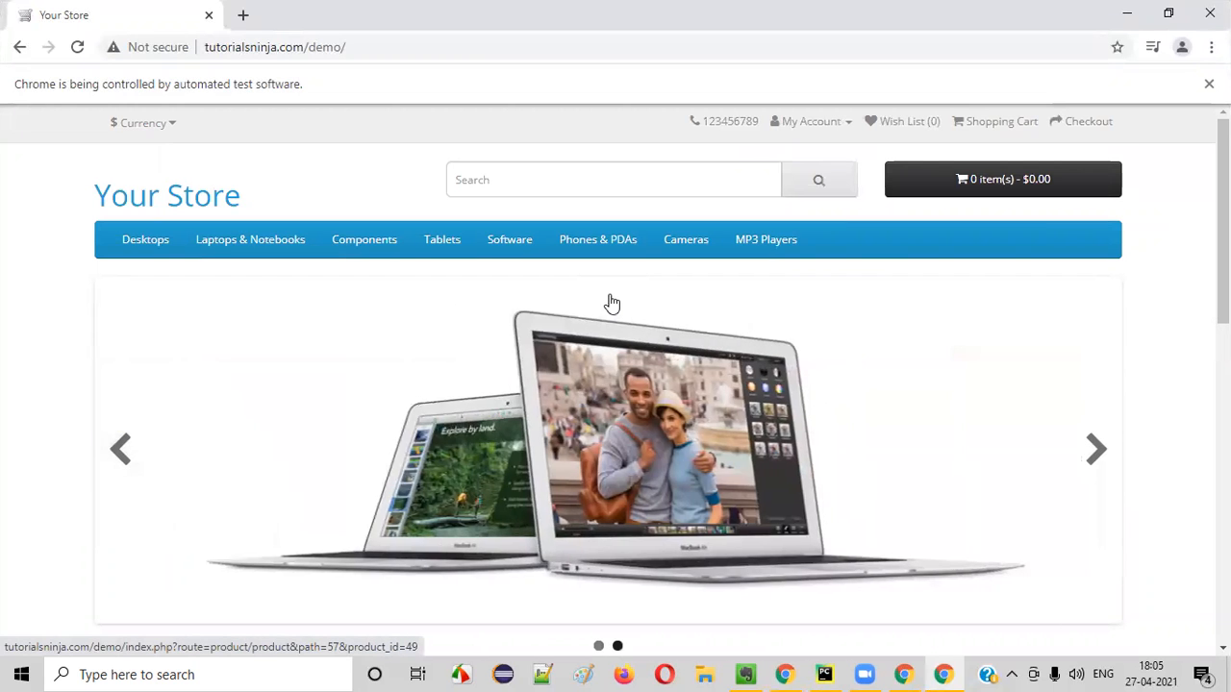
Watch automated Chrome visit both sites, go back and forward, then add import time at the top of the script.
click(854, 673)
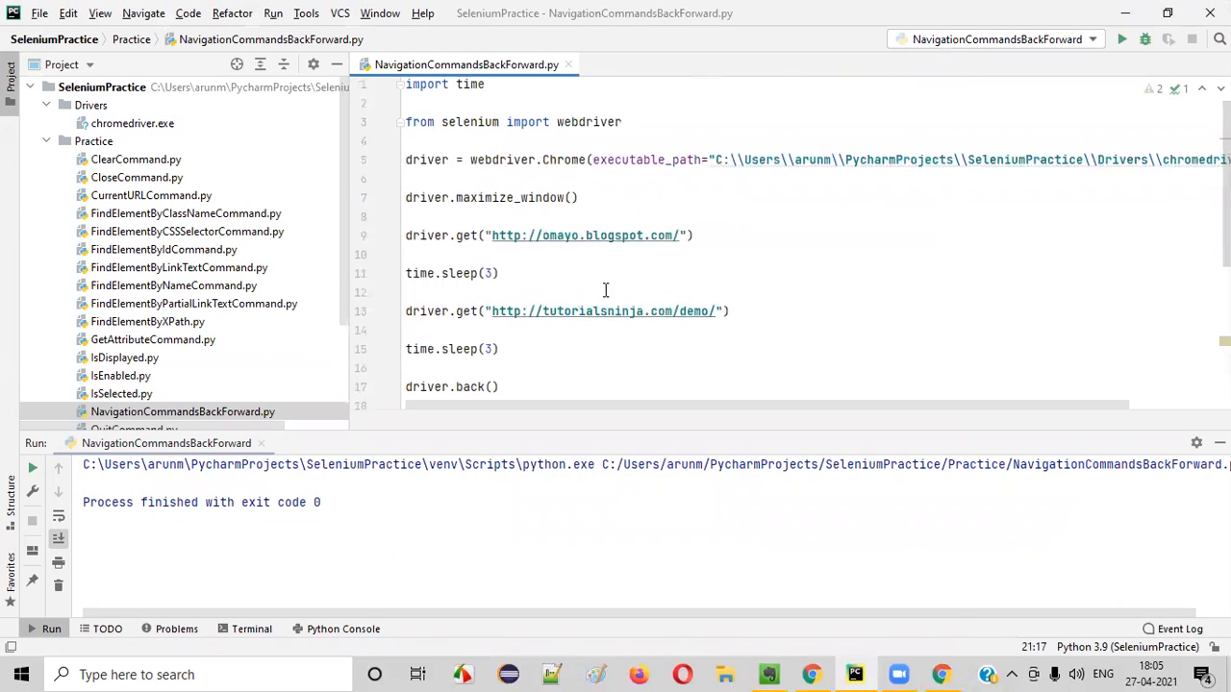
Switch to the Evernote lesson note and select the words back() and forward() in its title.
click(769, 673)
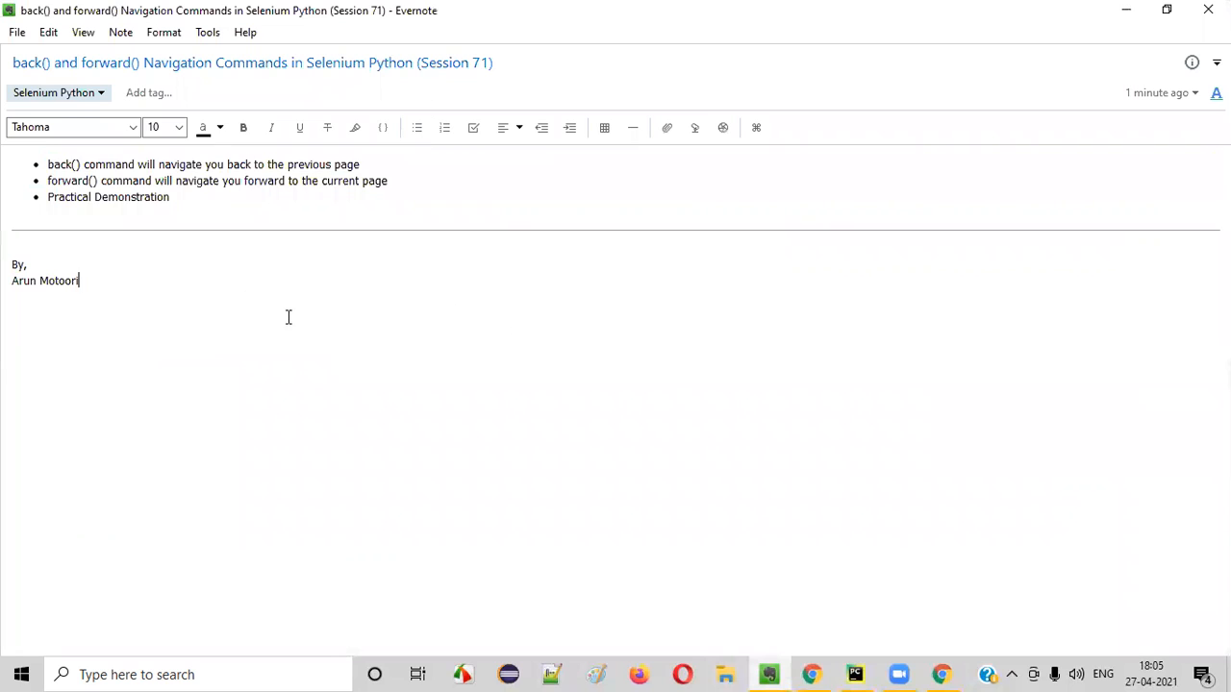
double_click(73, 61)
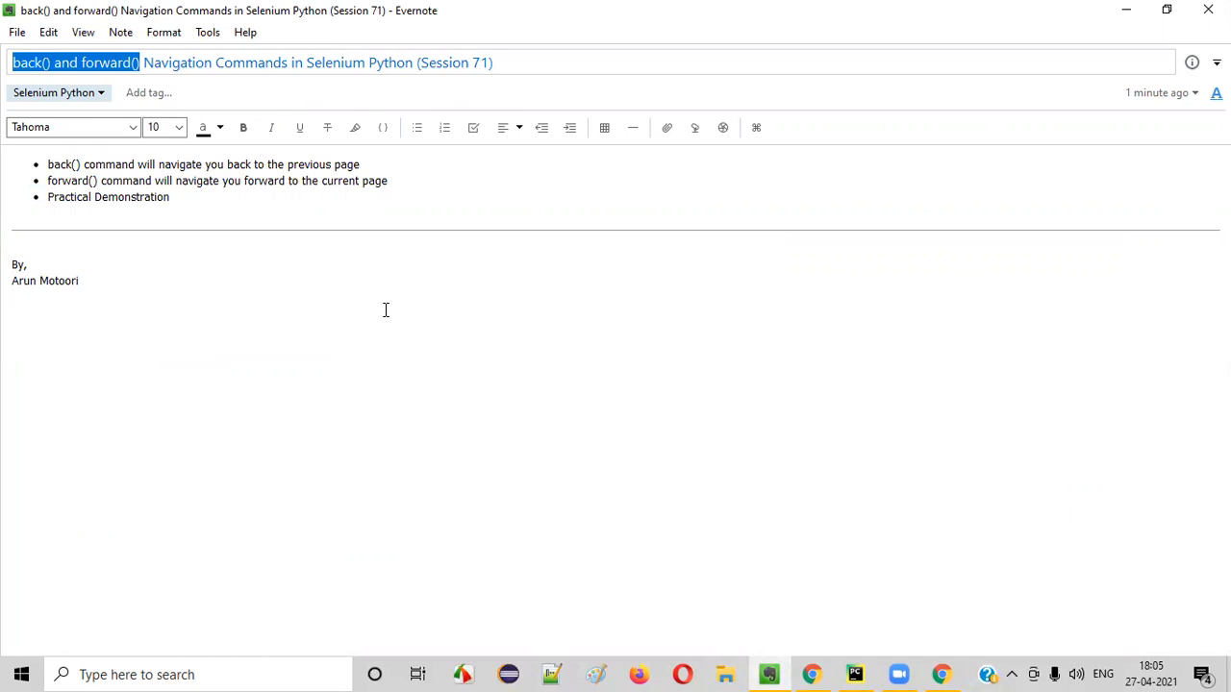
mouse_move(473, 114)
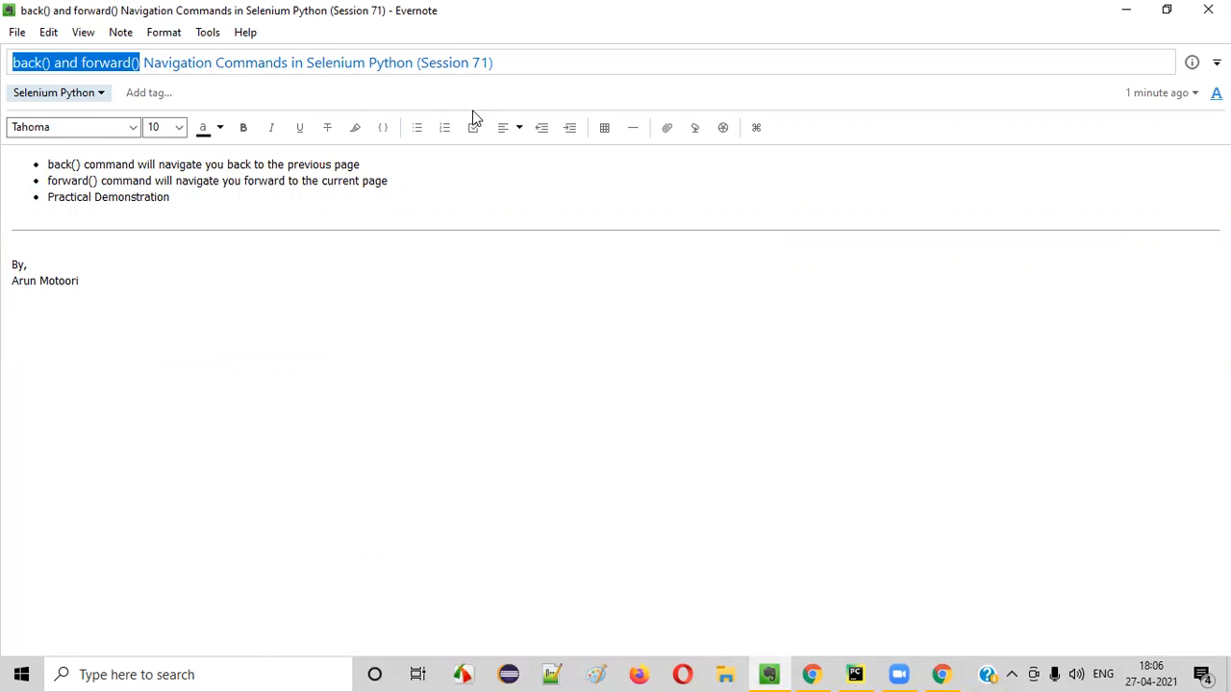